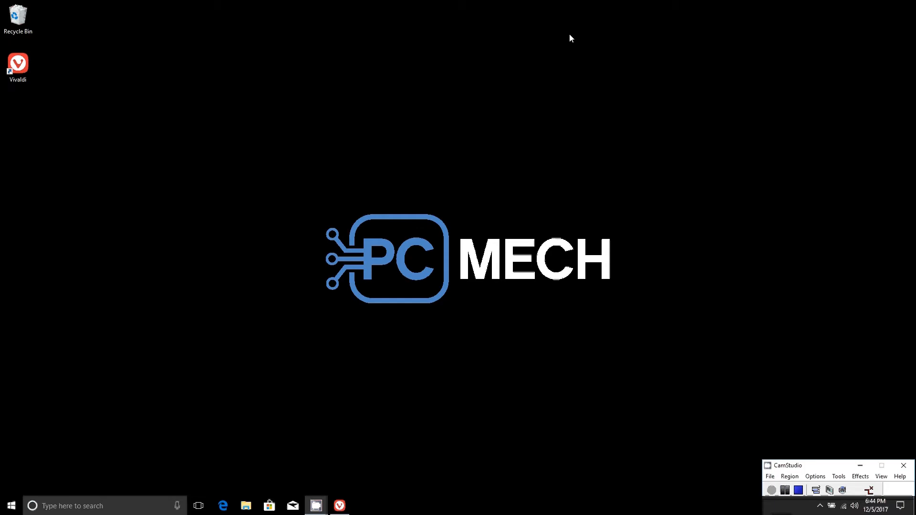
- Search 'co' from the taskbar so Command Prompt and Control Panel are listed
left_click(32, 506)
type("co")
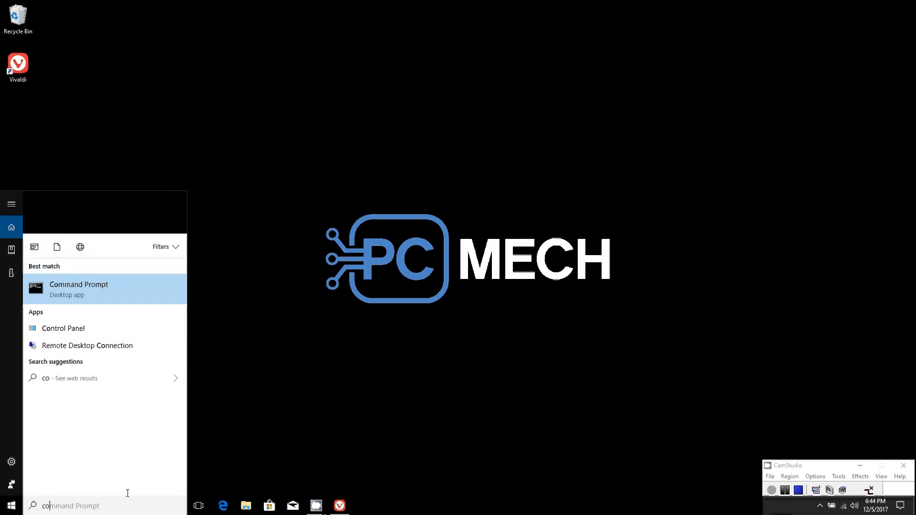
- Open Control Panel and go through Network and Internet to Network and Sharing Center
left_click(63, 328)
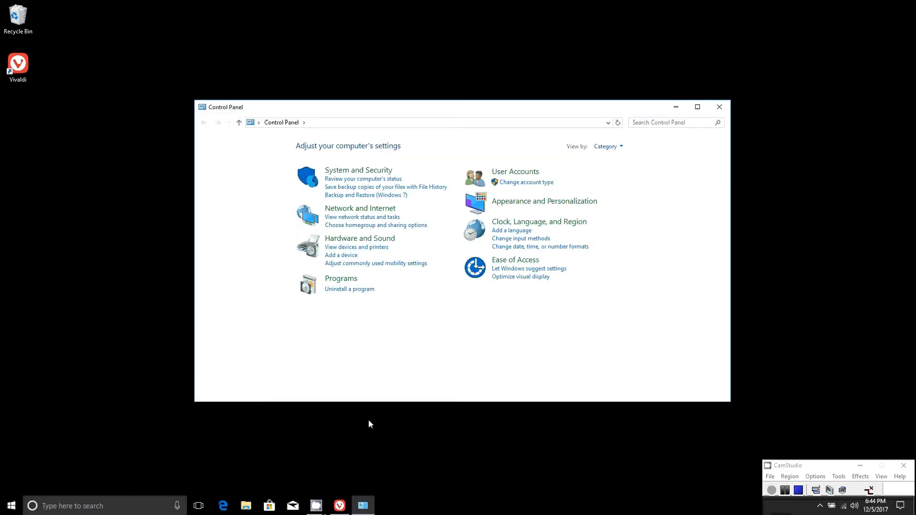
mouse_move(360, 208)
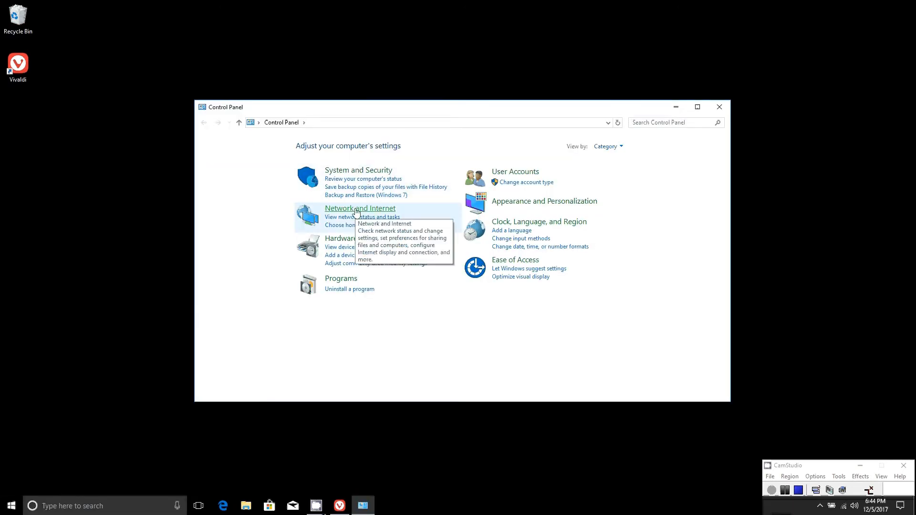
left_click(360, 209)
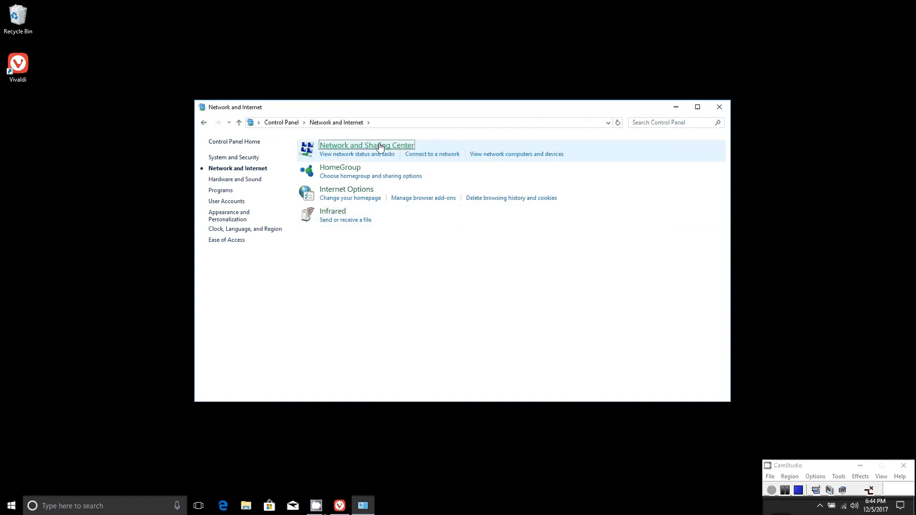
left_click(366, 145)
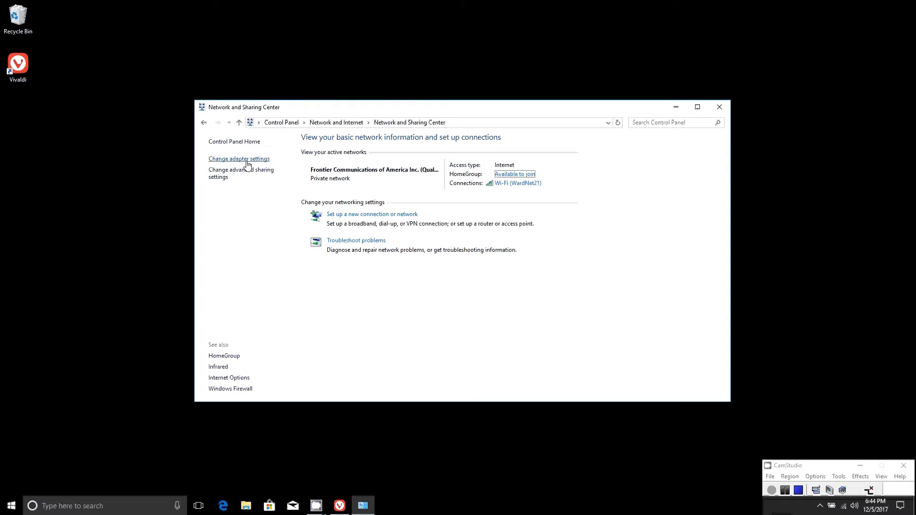
- Open Change adapter settings to list the Bluetooth, Ethernet and Wi-Fi adapters
left_click(239, 159)
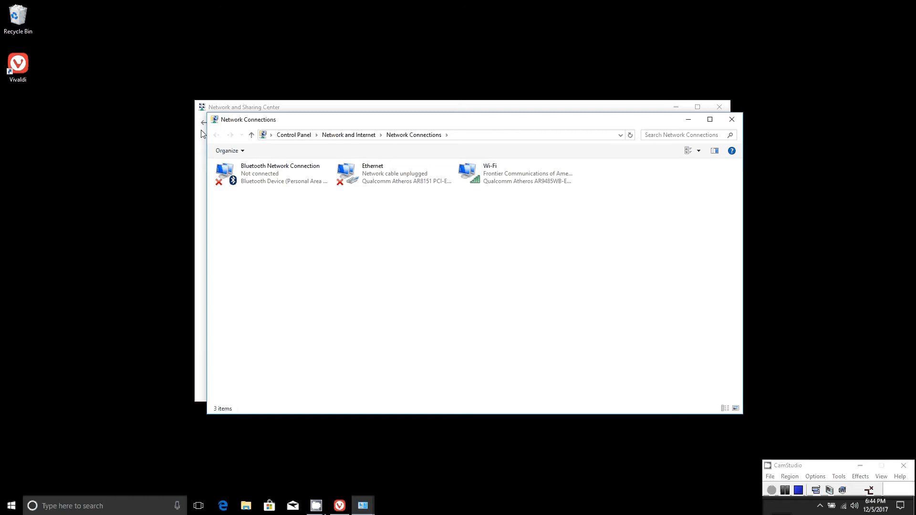
mouse_move(487, 250)
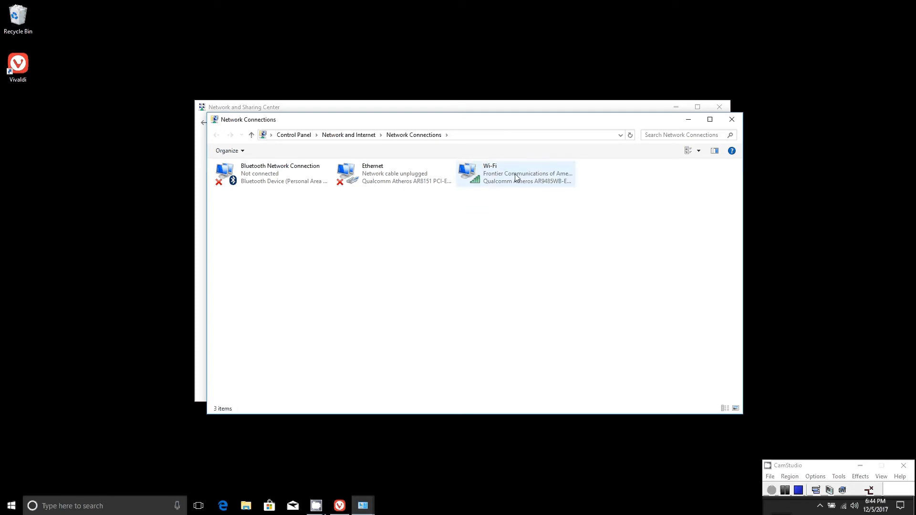
right_click(516, 174)
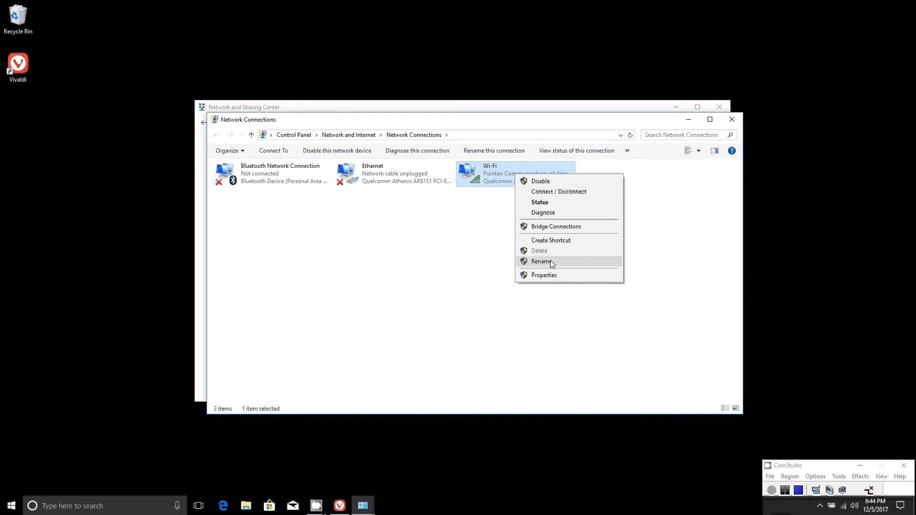
left_click(550, 278)
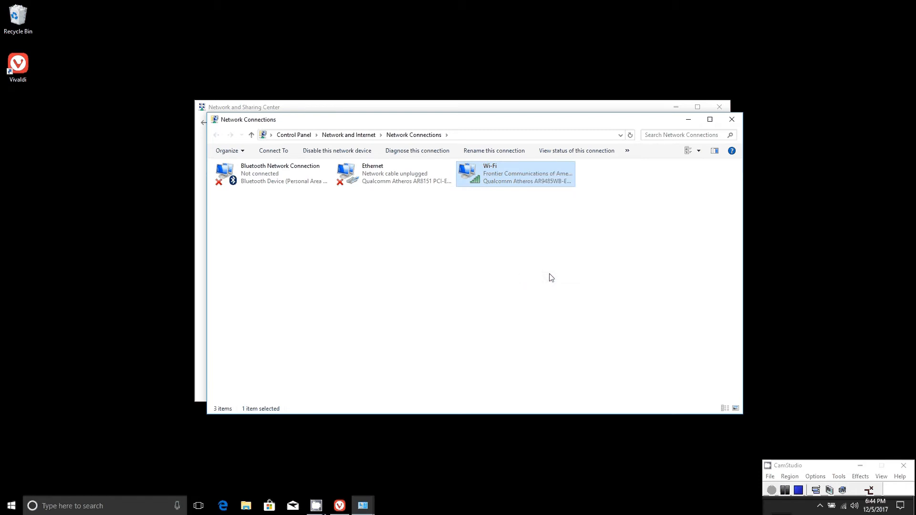
mouse_move(567, 272)
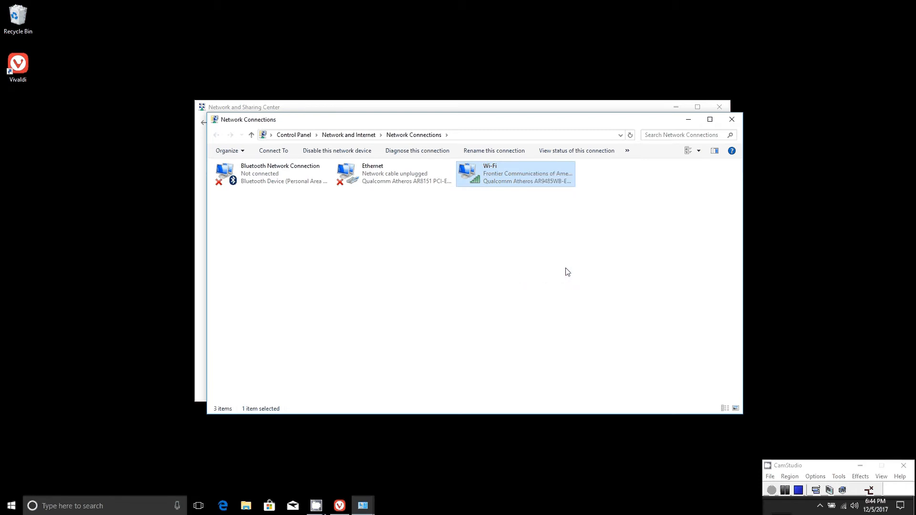
- Open Wi-Fi Properties and select Internet Protocol Version 4 (TCP/IPv4)
double_click(515, 173)
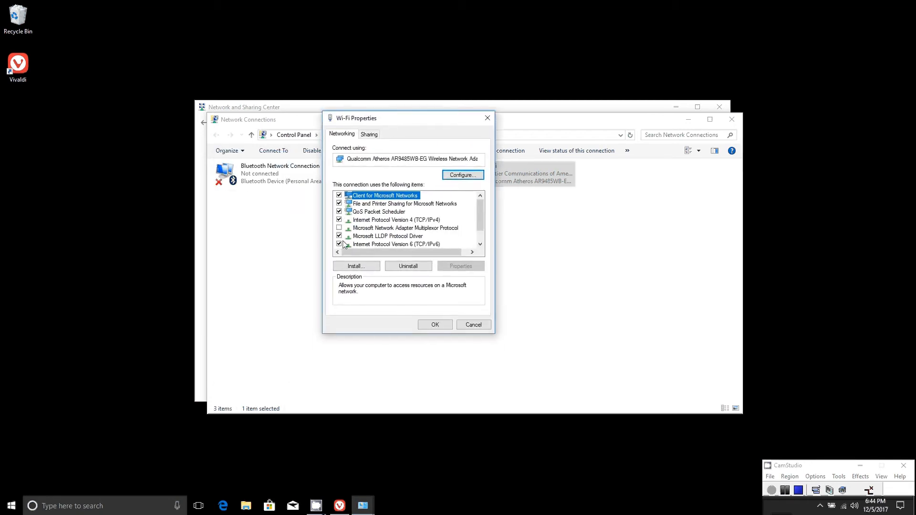
left_click(396, 220)
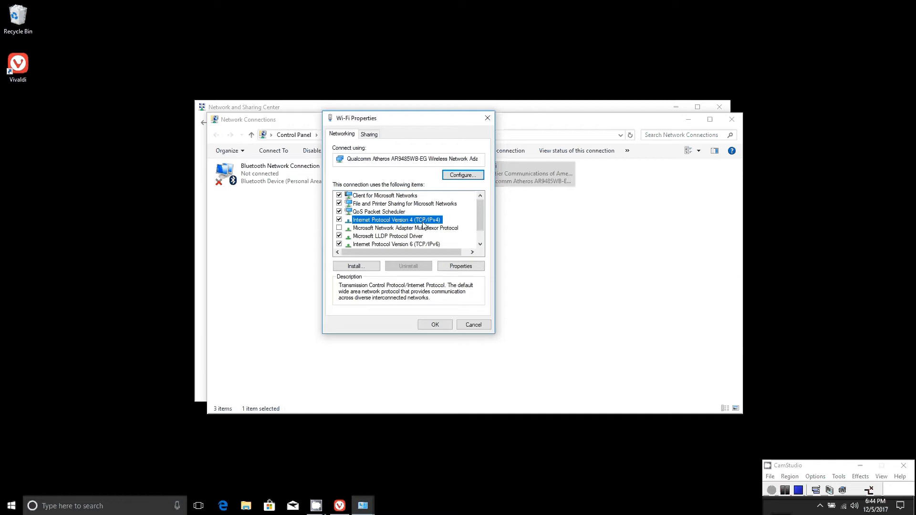
mouse_move(439, 228)
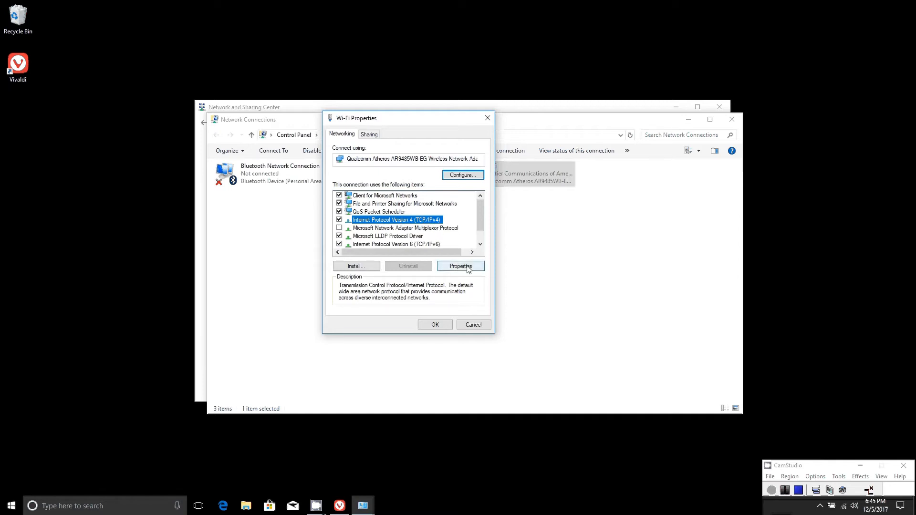
- Set the Wi-Fi IPv4 preferred DNS server to 9.9.9.9, save, and close all windows
left_click(461, 266)
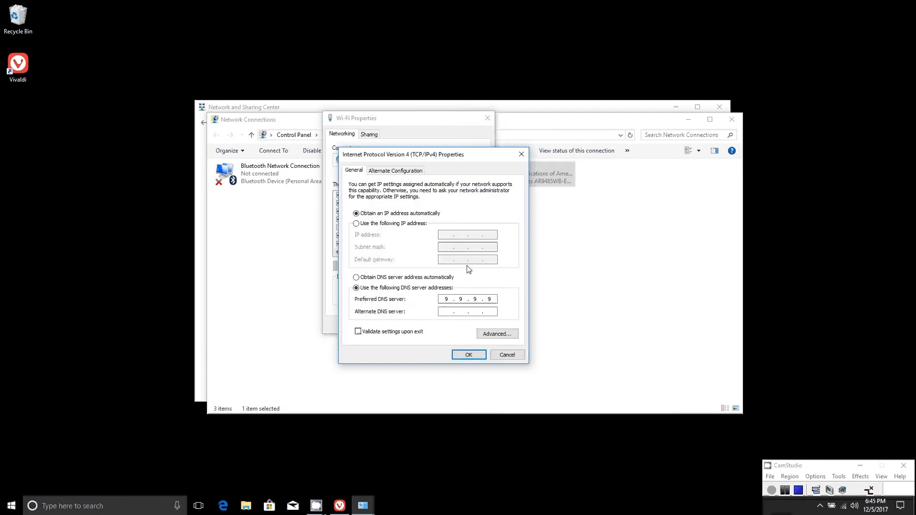
left_click(357, 277)
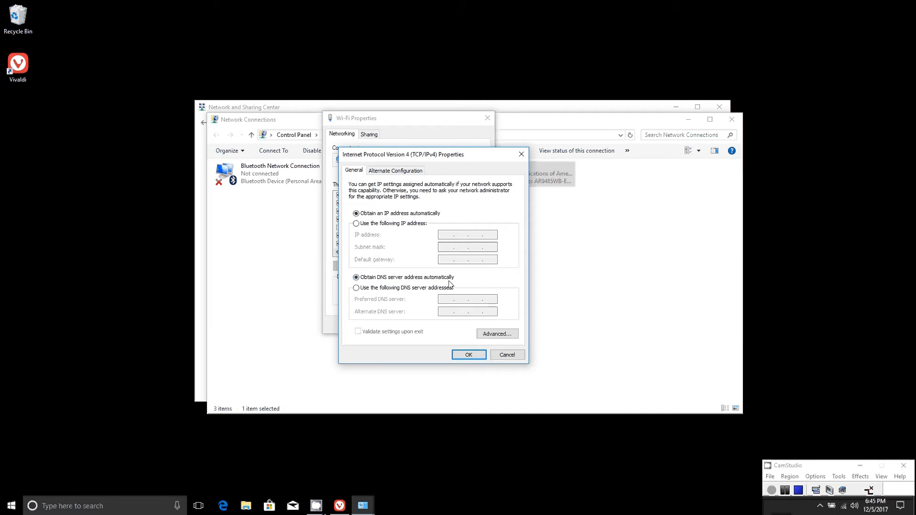
mouse_move(424, 290)
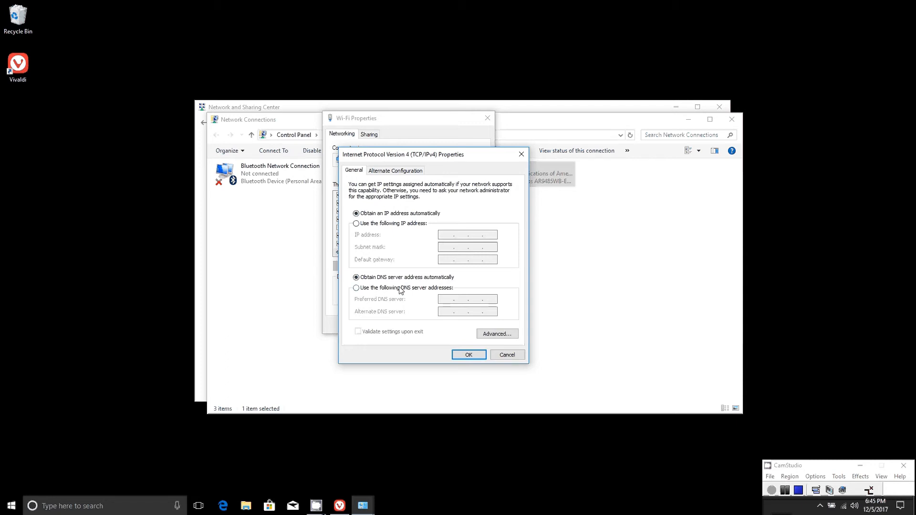
left_click(356, 288)
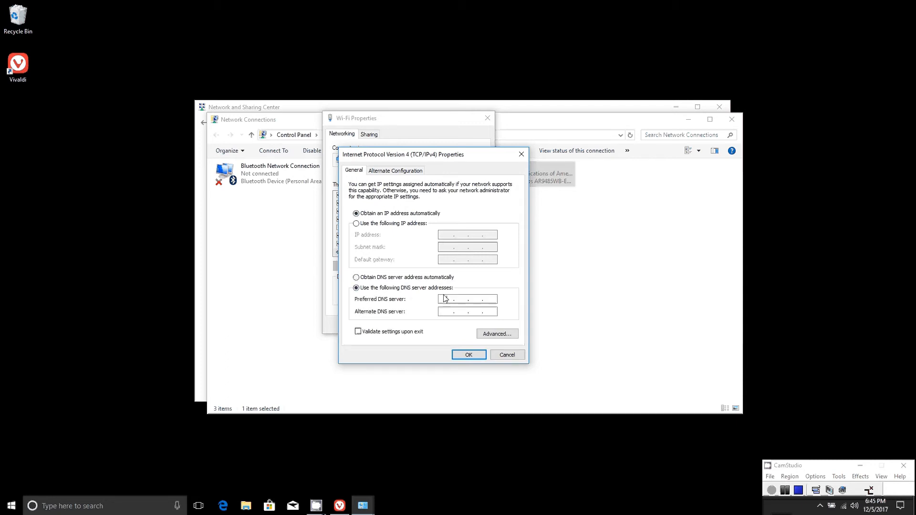
left_click(465, 299)
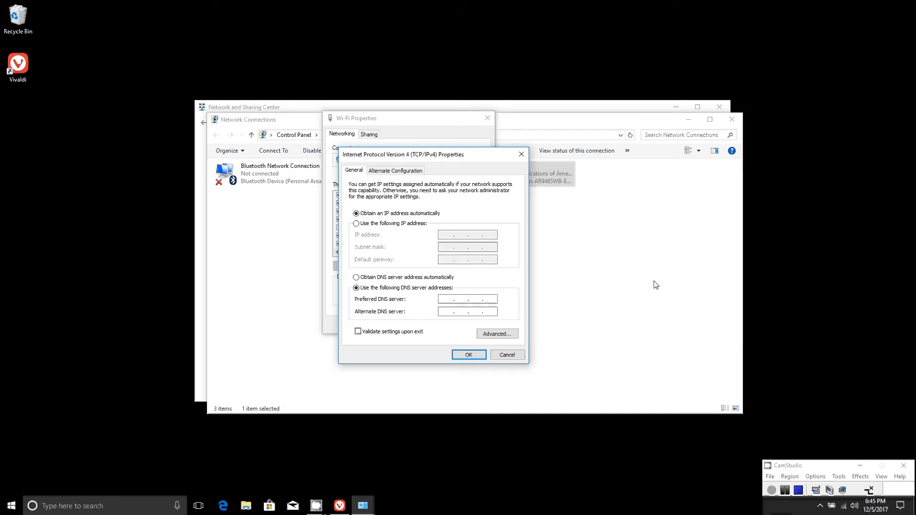
type("9")
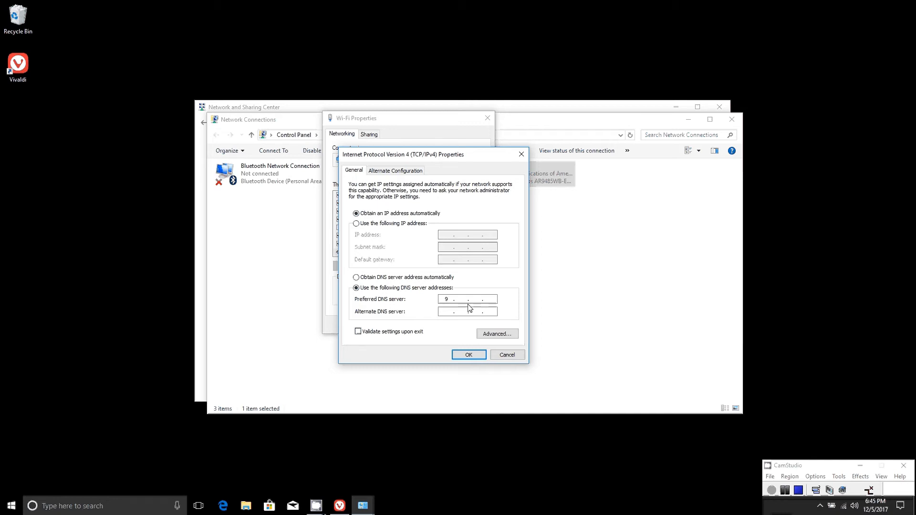
type("9")
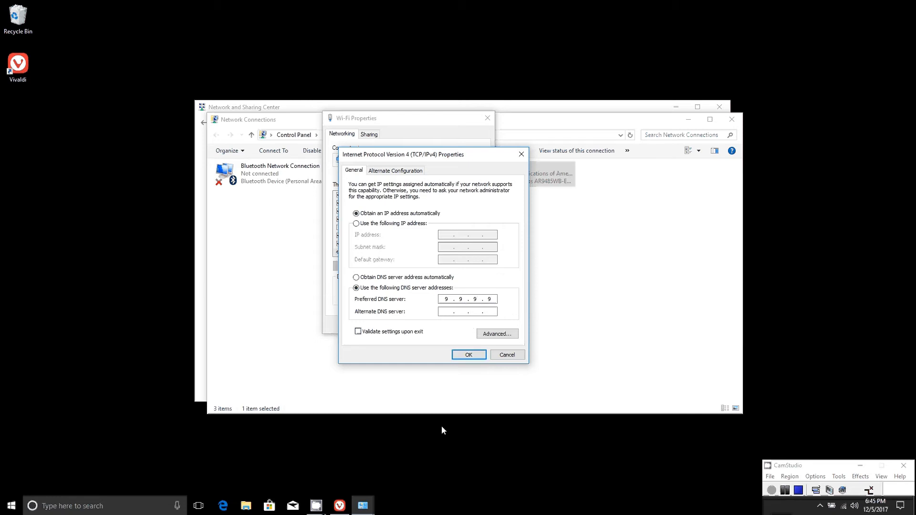
left_click(468, 354)
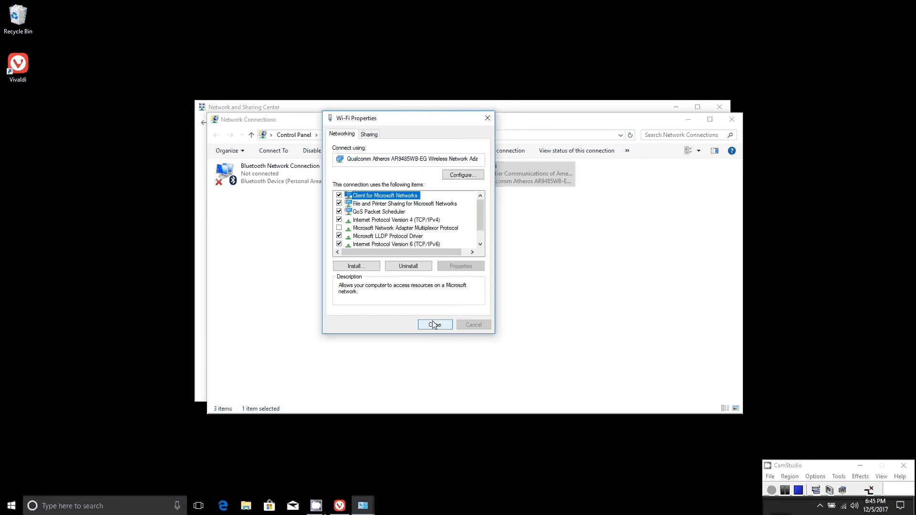
left_click(434, 325)
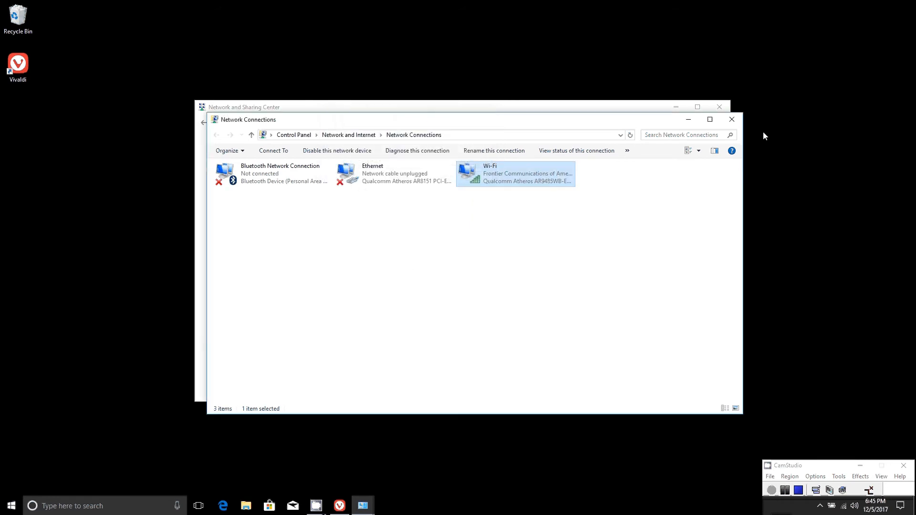
left_click(731, 119)
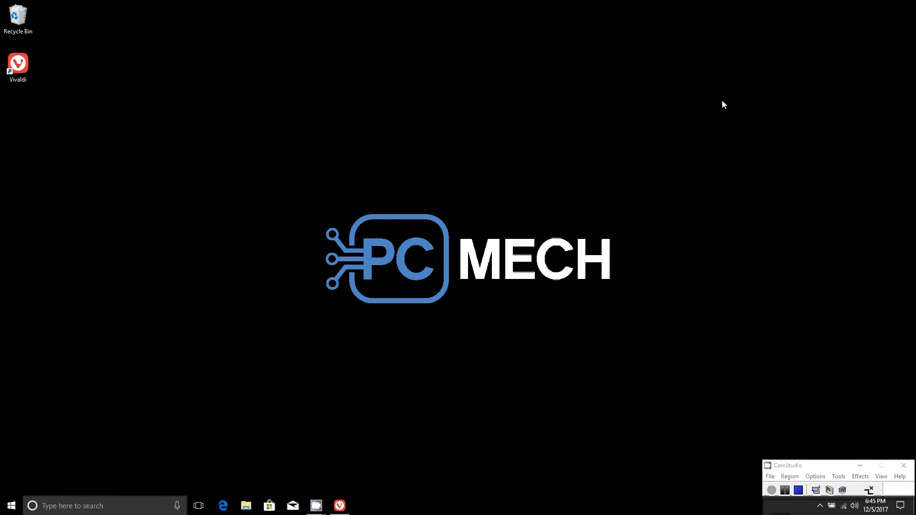
mouse_move(717, 105)
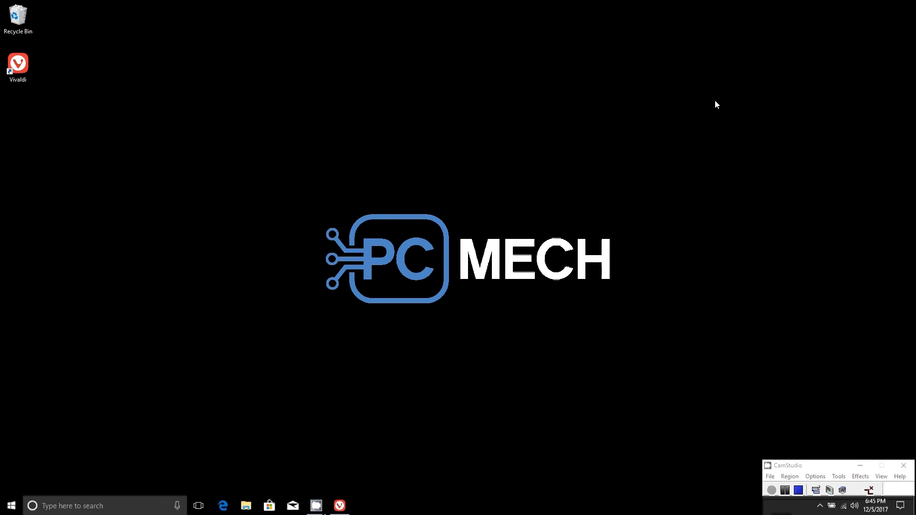
mouse_move(655, 146)
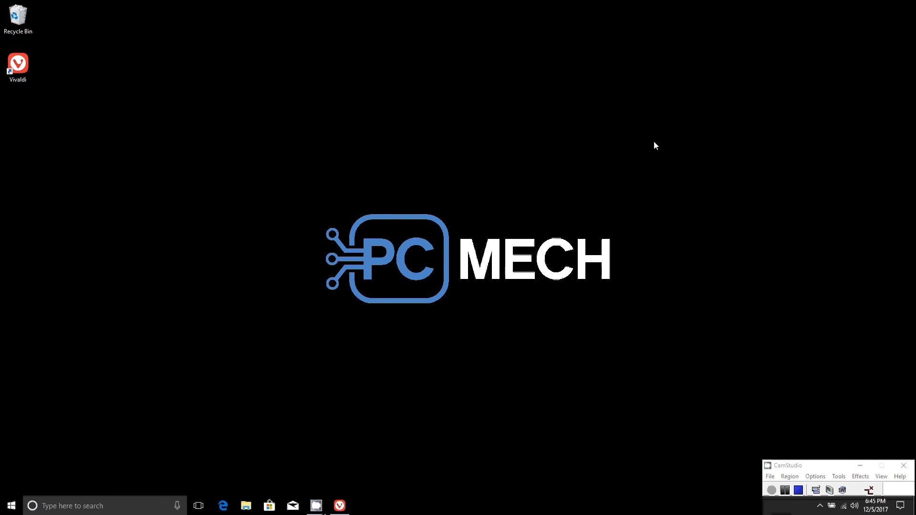
mouse_move(466, 193)
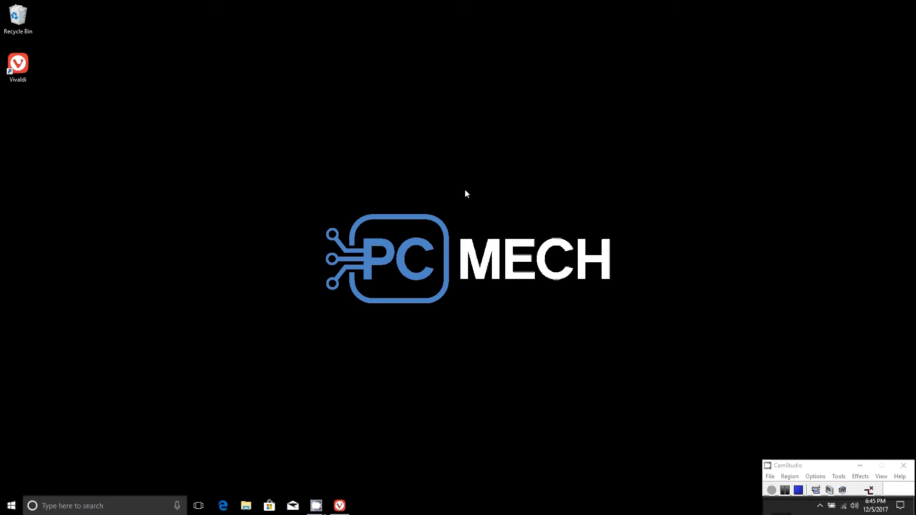
mouse_move(380, 146)
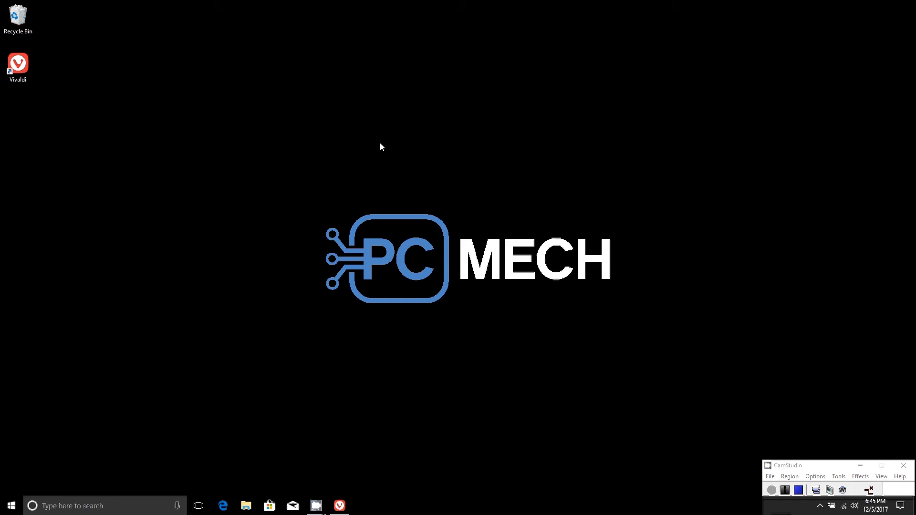
mouse_move(99, 488)
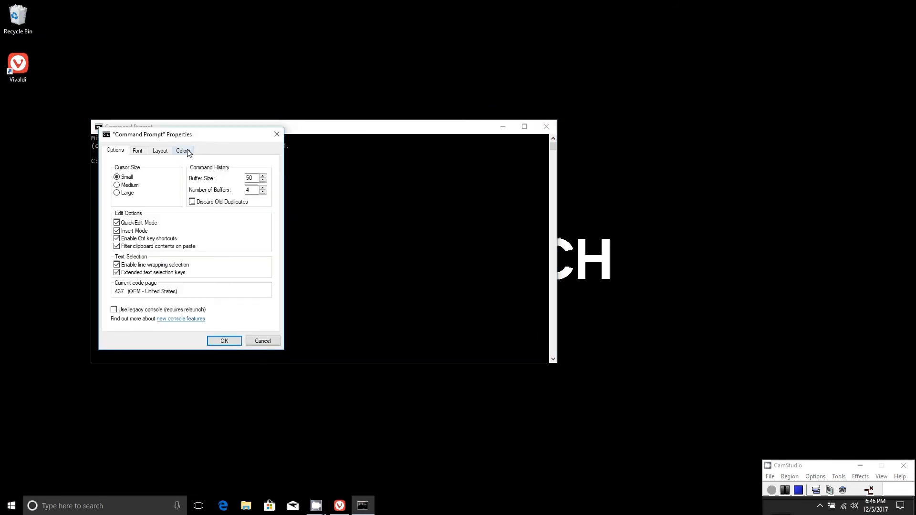
- Show the Font tab in Command Prompt Properties, with Consolas size 28
left_click(137, 150)
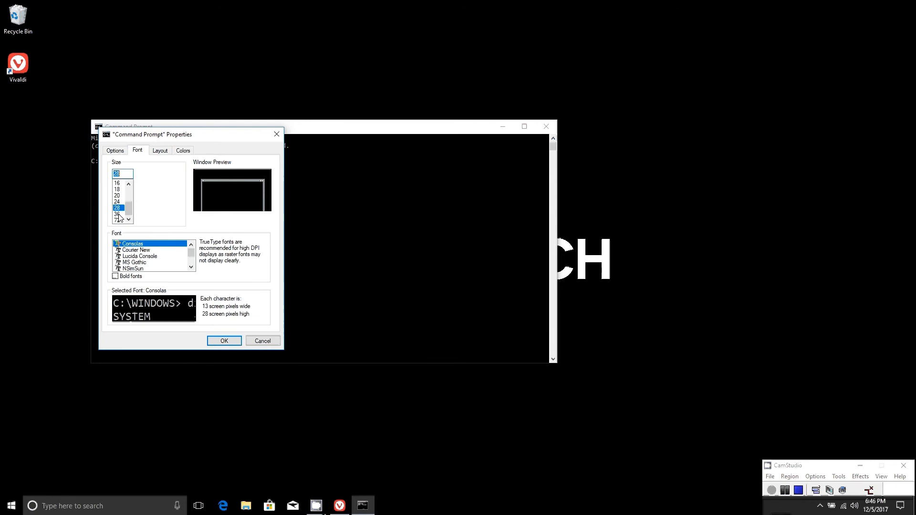
- Run 'nslookup google.com', which resolves via dns.quad9.net at 9.9.9.9
left_click(224, 341)
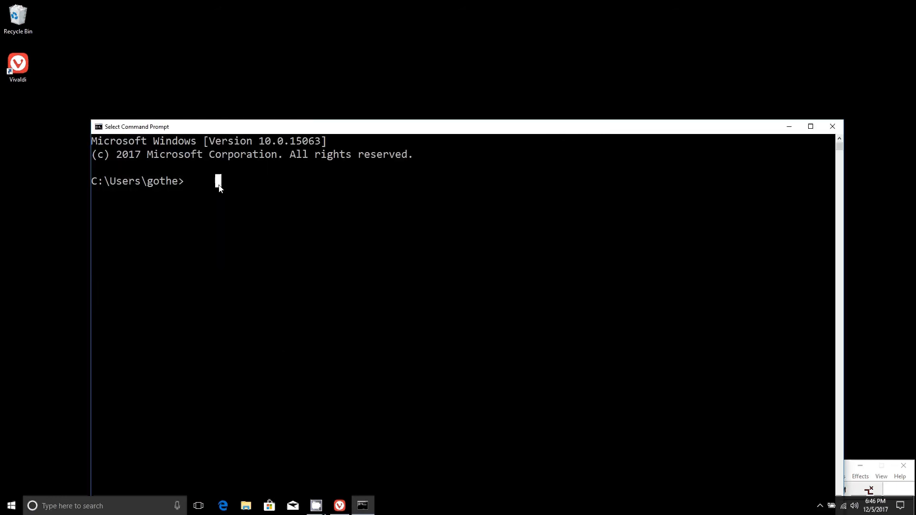
mouse_move(372, 125)
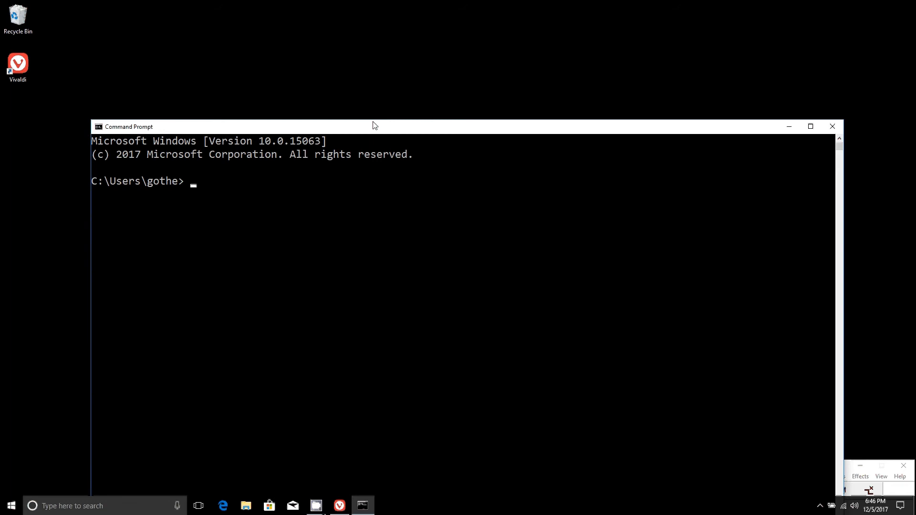
type("ns")
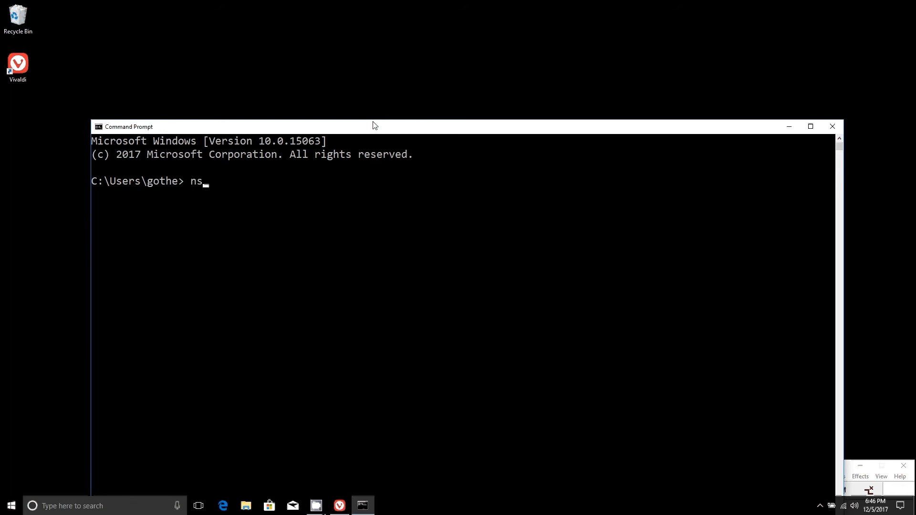
type("lookup")
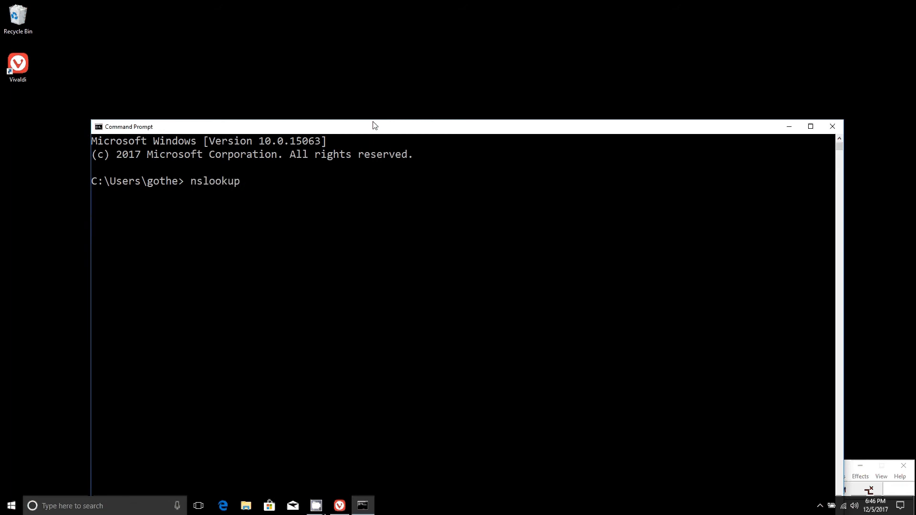
type("google.com")
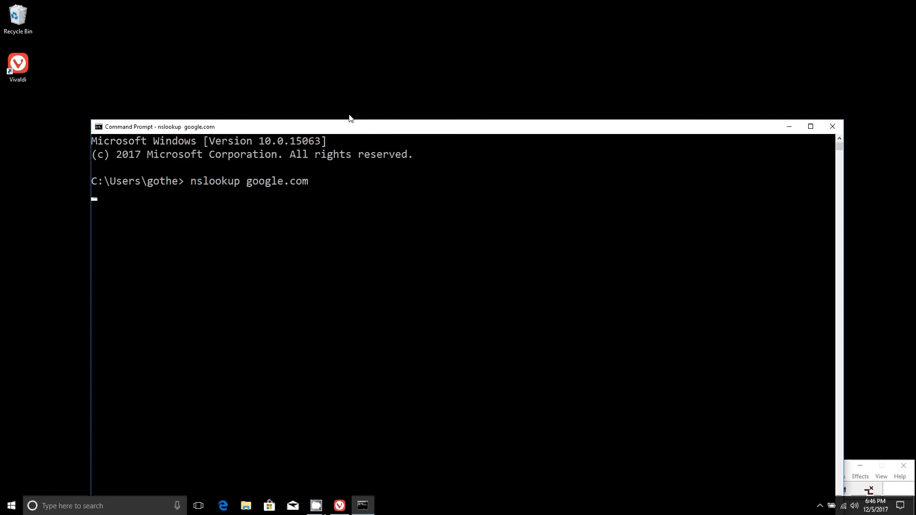
key("enter")
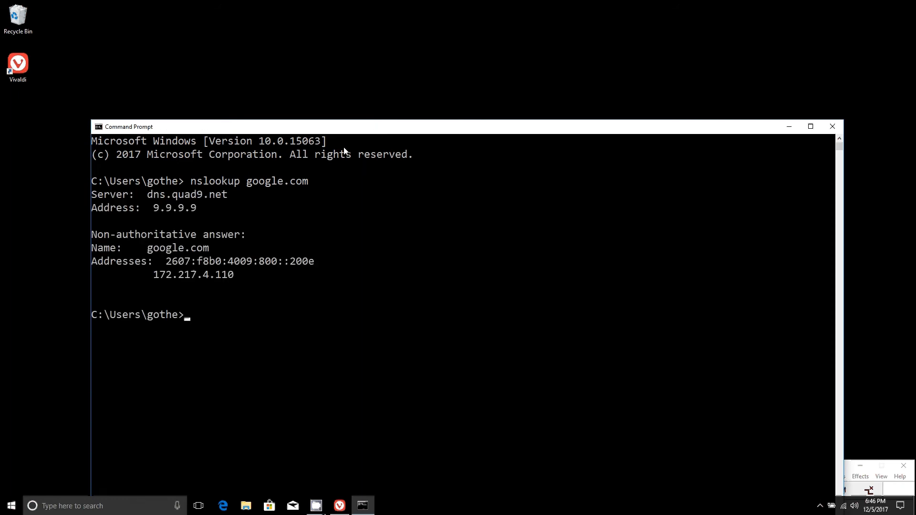
mouse_move(227, 168)
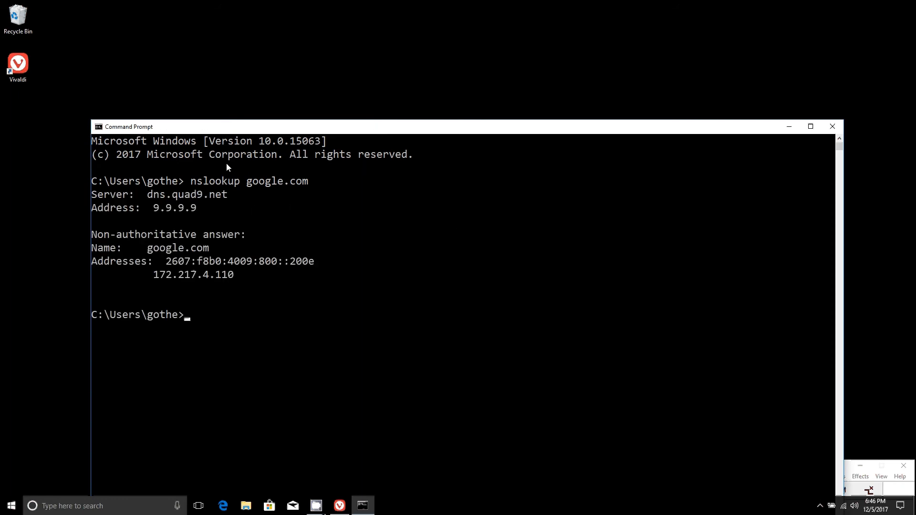
mouse_move(221, 211)
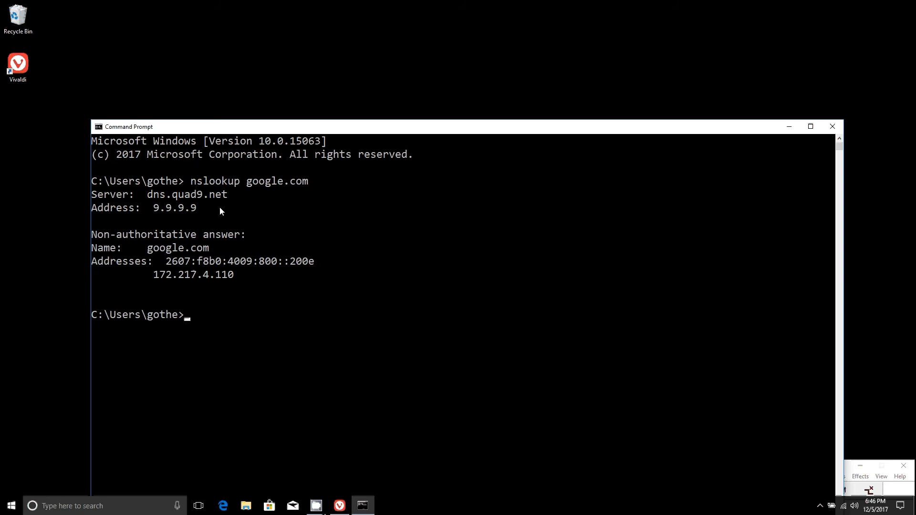
mouse_move(233, 288)
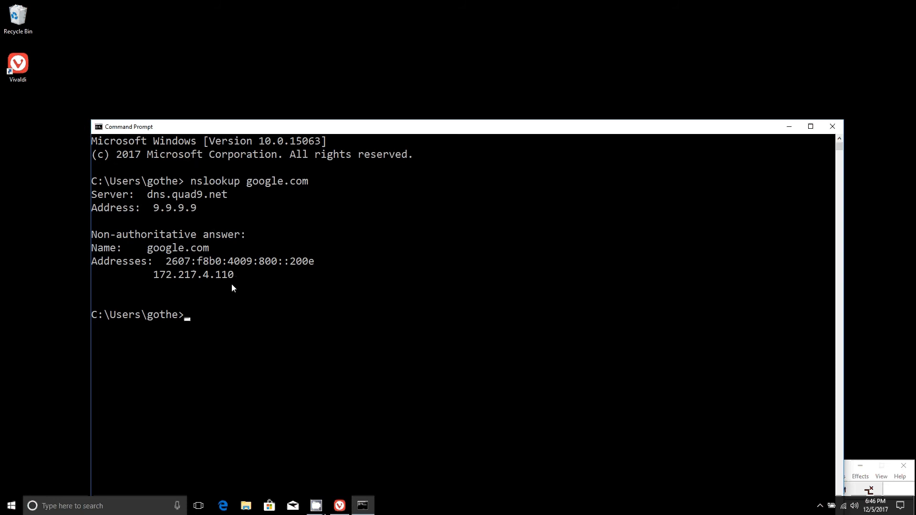
mouse_move(751, 252)
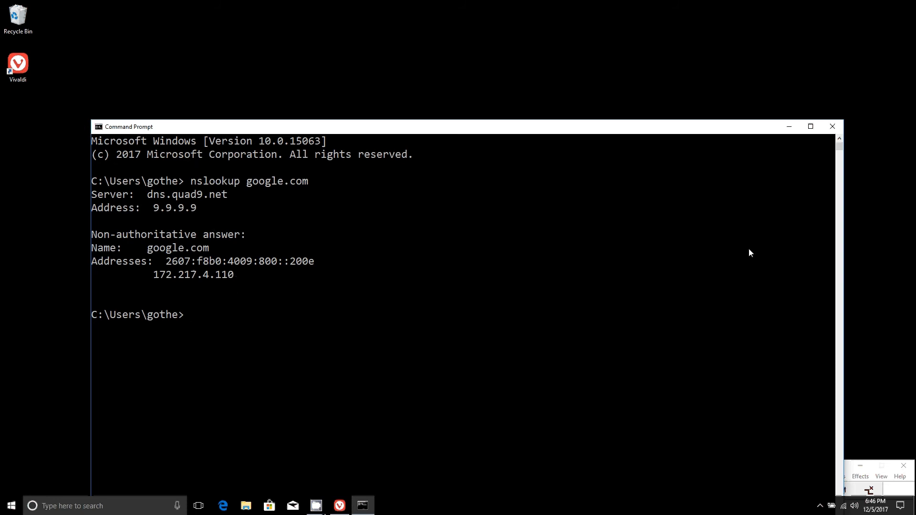
- Run 'nslookup gavih.org' and scroll through the 'Server failed' result
type("nslookup")
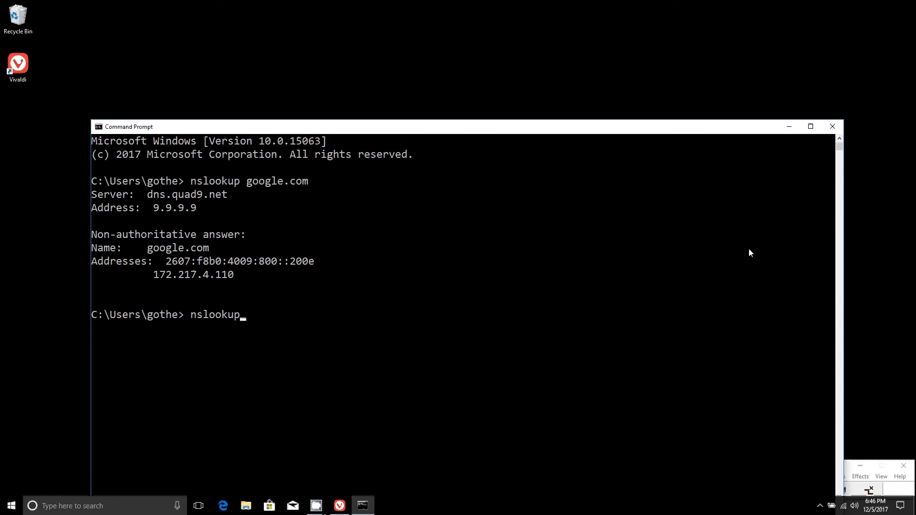
type("g")
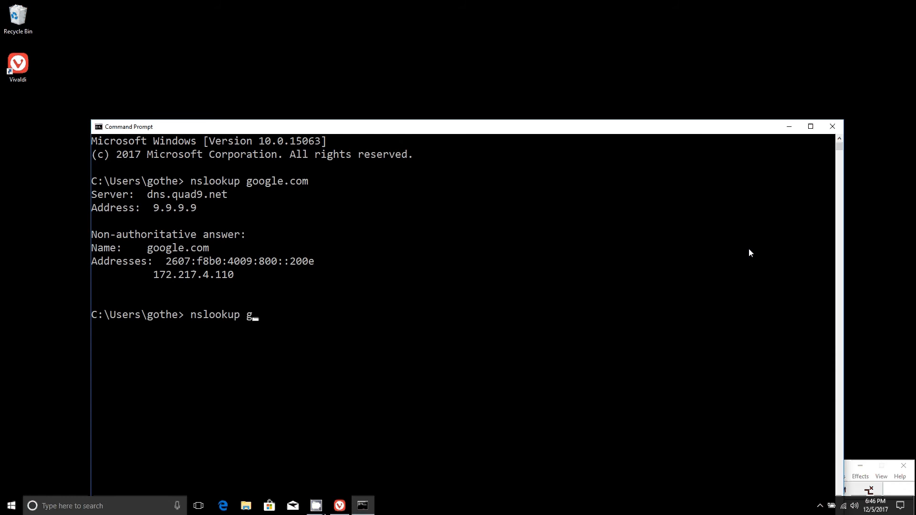
type("avih.org")
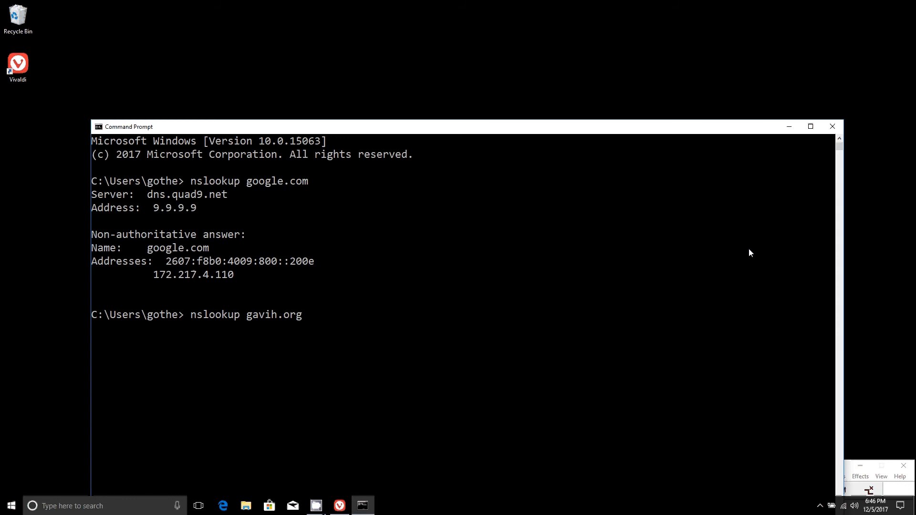
key("Enter")
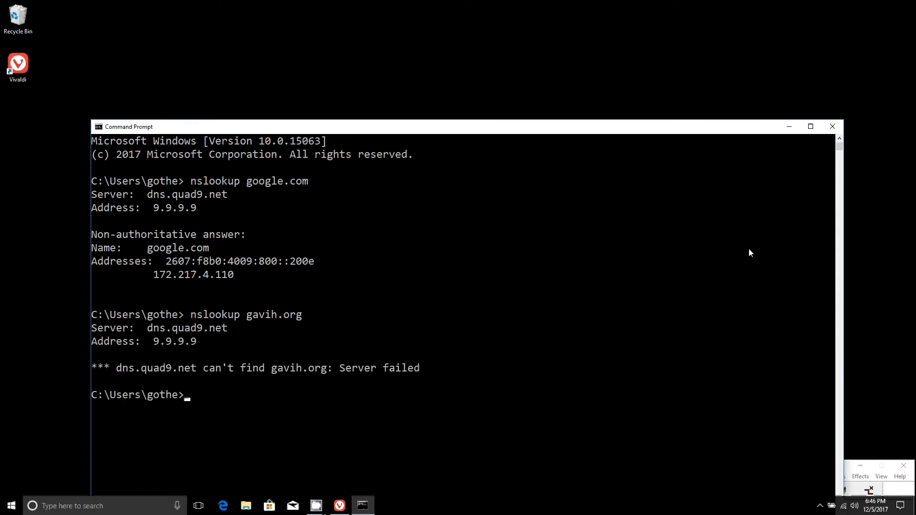
scroll("down", 3)
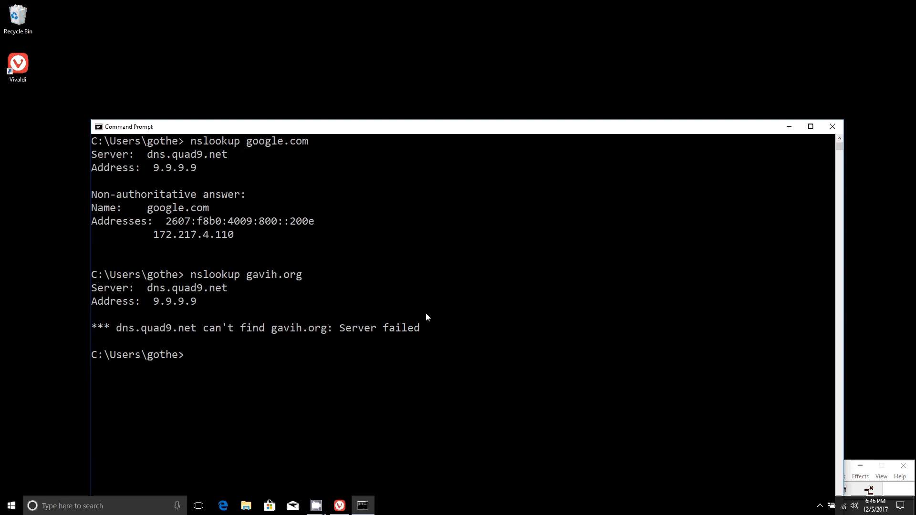
scroll("up", 3)
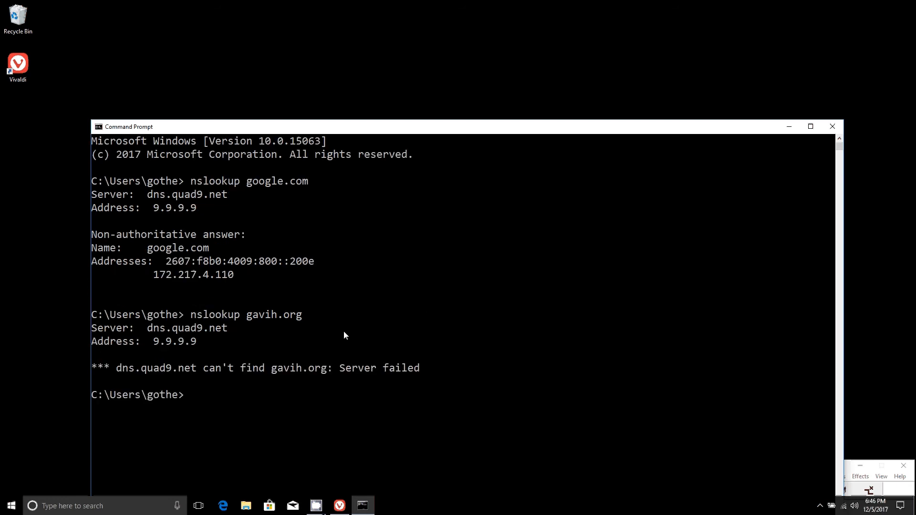
mouse_move(326, 377)
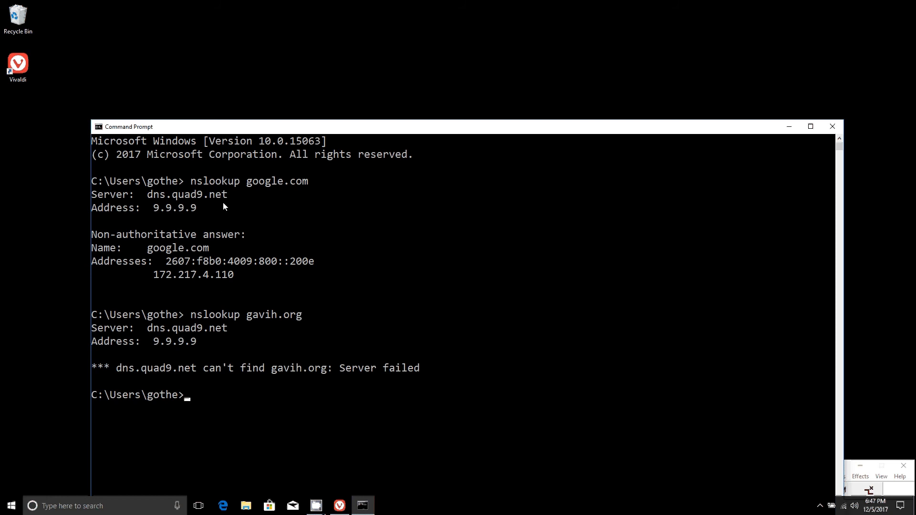
mouse_move(256, 368)
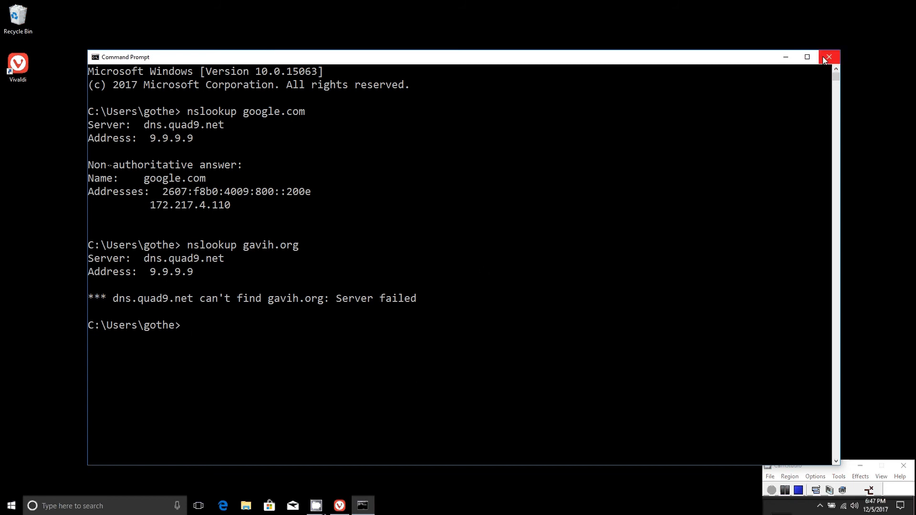
mouse_move(828, 57)
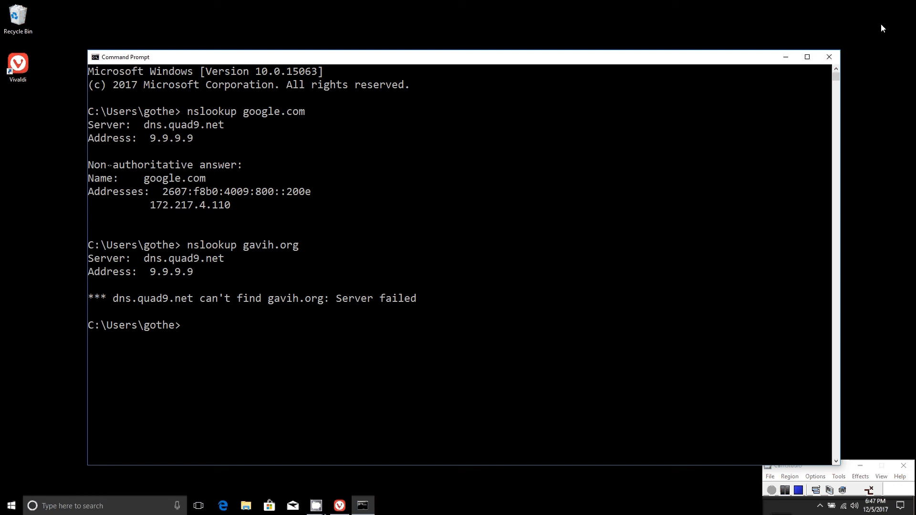
mouse_move(829, 57)
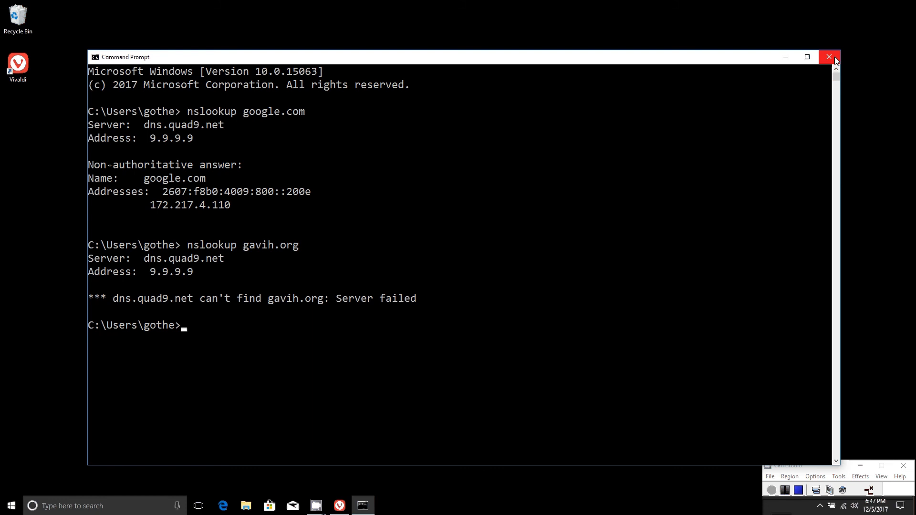
- Close Command Prompt with its title-bar X, leaving the PC Mech desktop
left_click(829, 57)
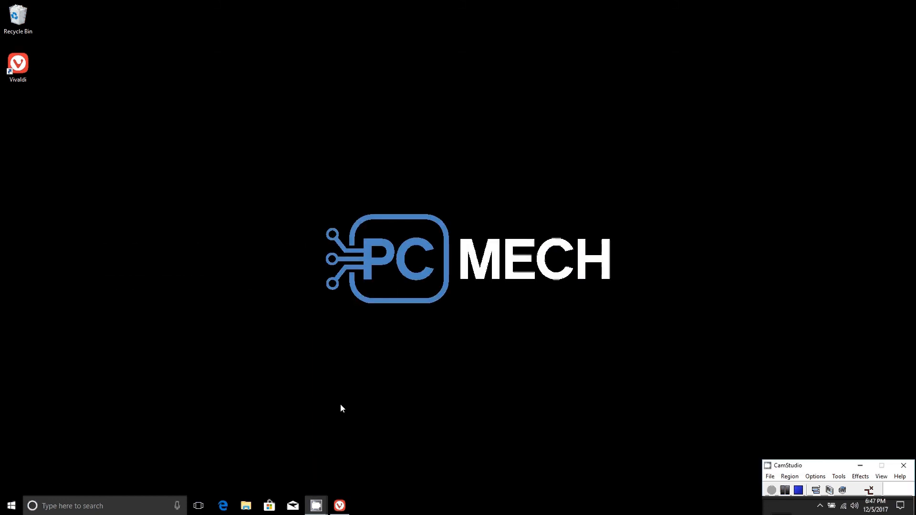
mouse_move(412, 391)
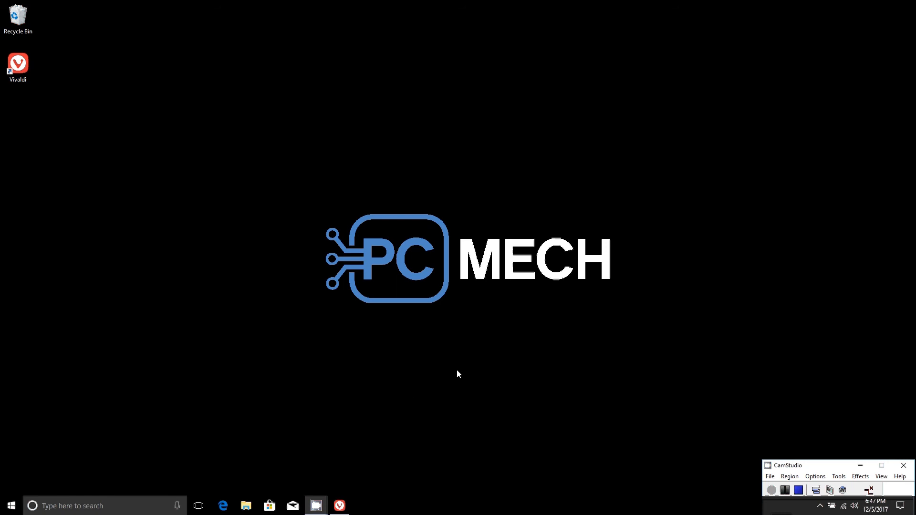
mouse_move(456, 372)
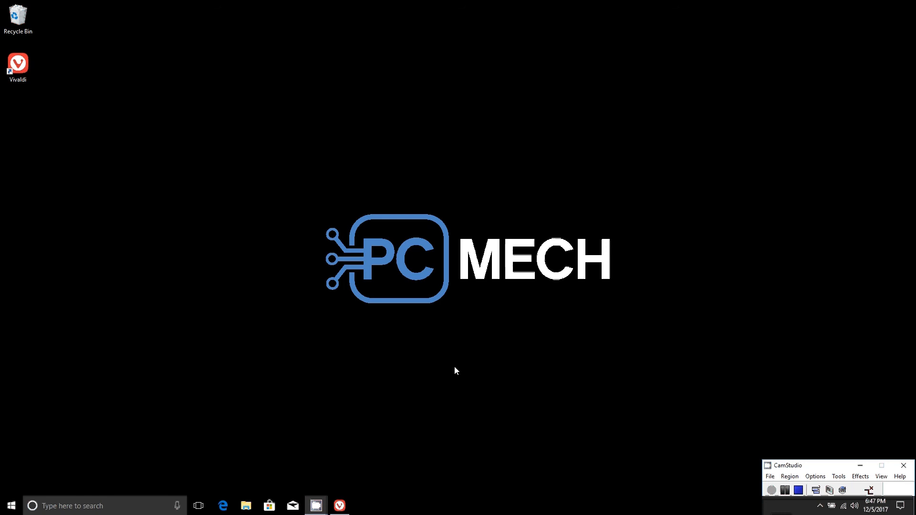
mouse_move(441, 355)
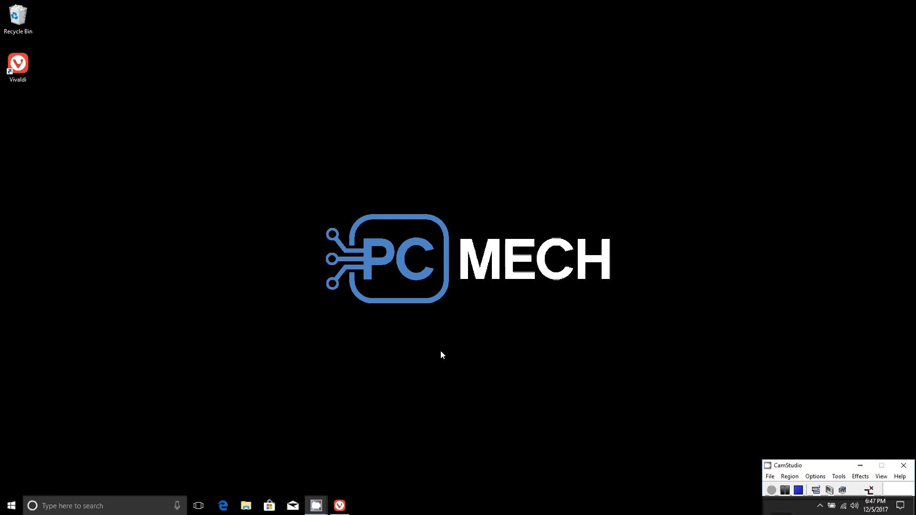
mouse_move(425, 290)
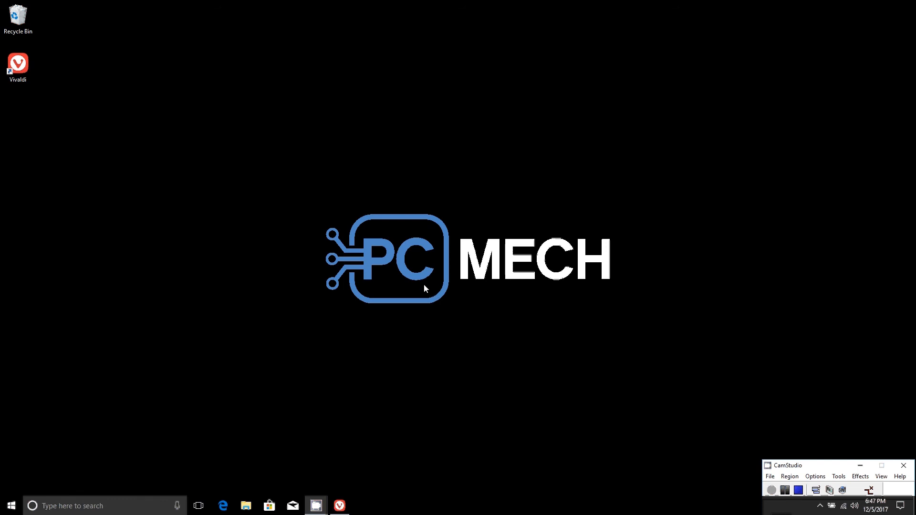
mouse_move(531, 218)
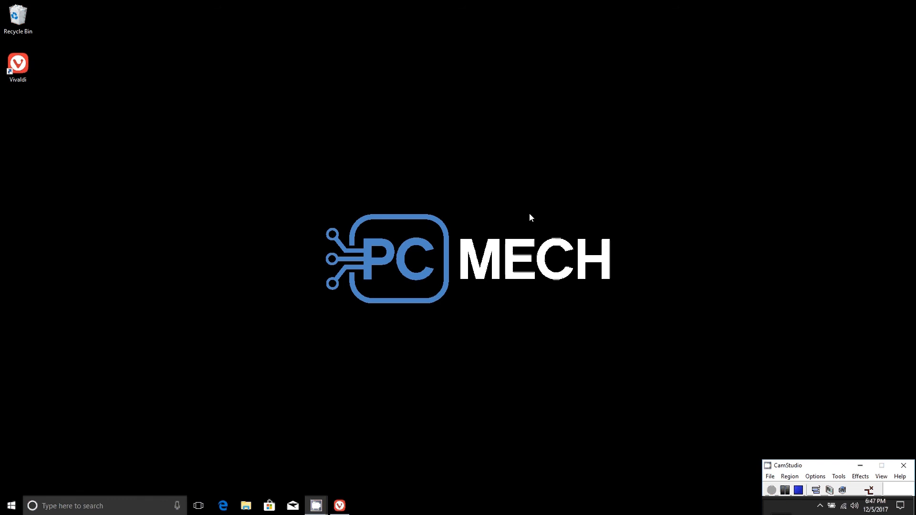
mouse_move(579, 253)
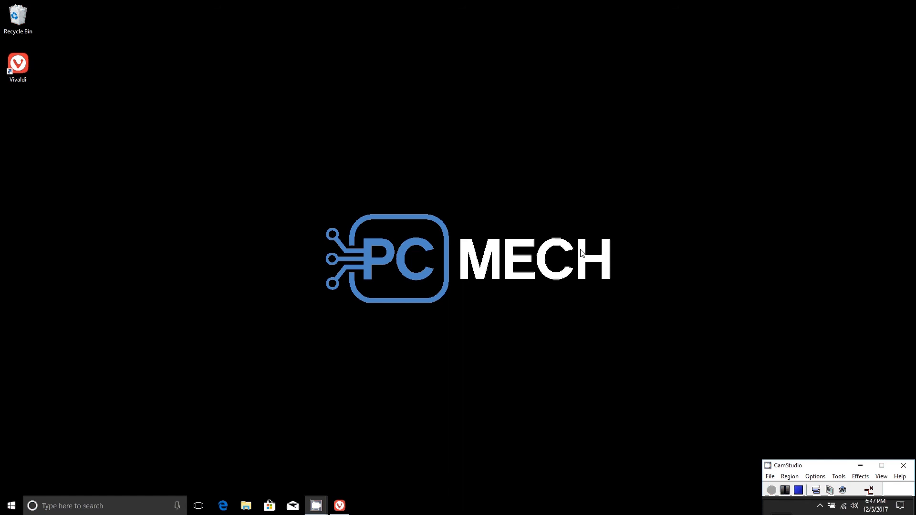
mouse_move(591, 254)
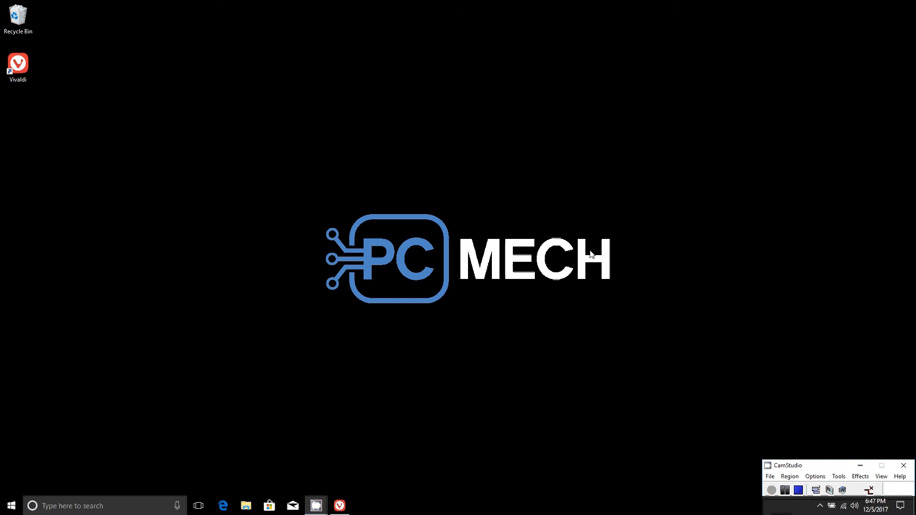
mouse_move(574, 247)
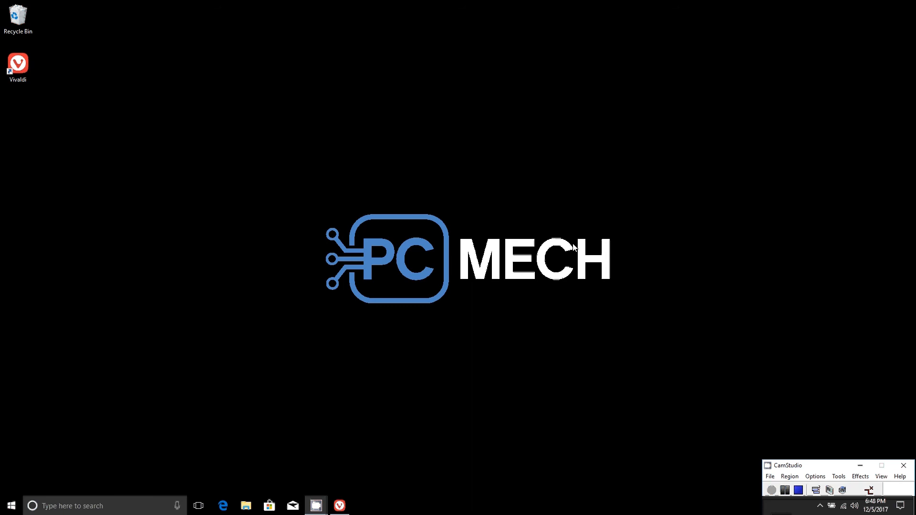
mouse_move(576, 316)
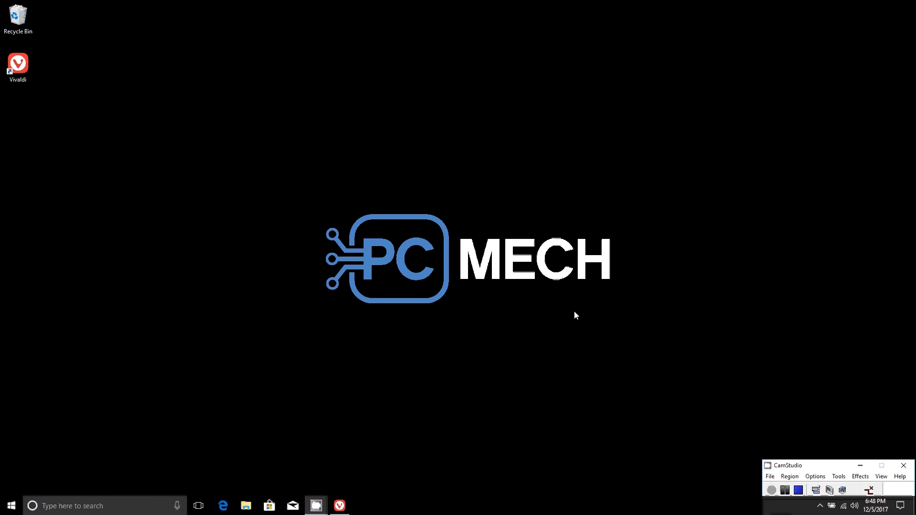